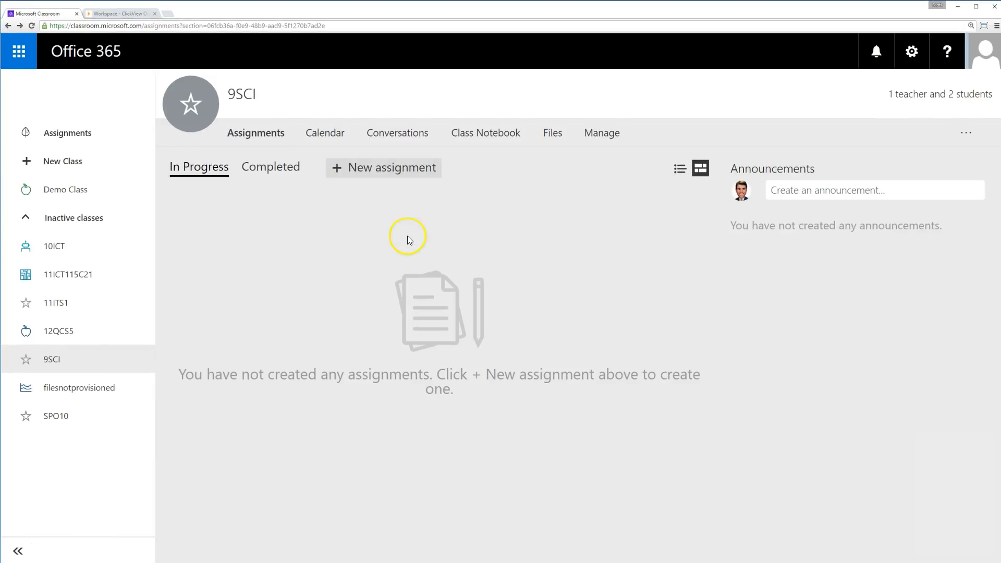
pyautogui.moveTo(397, 174)
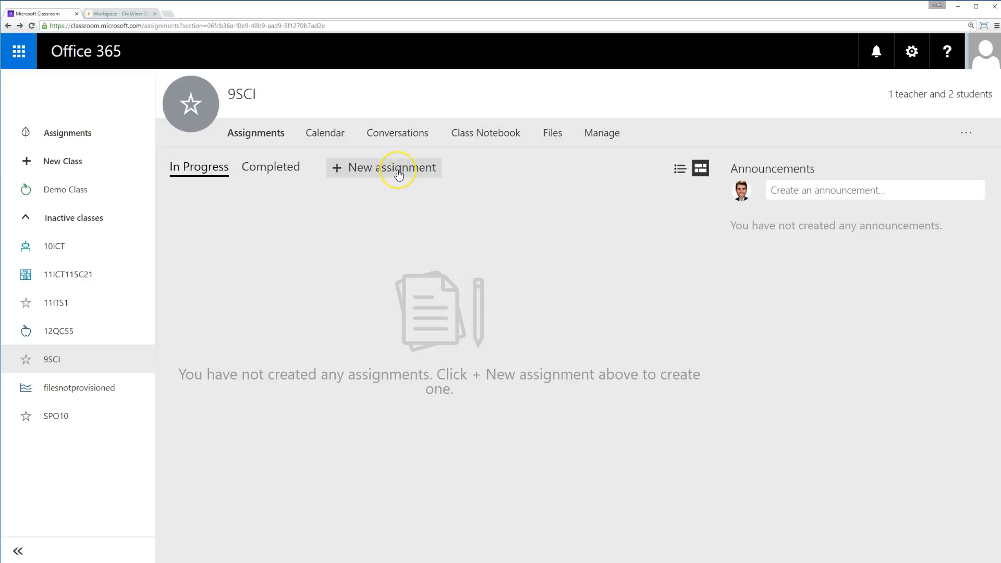
# Create a new 9SCI assignment due Friday 8 July 2016 at 3:00 pm.
pyautogui.click(384, 167)
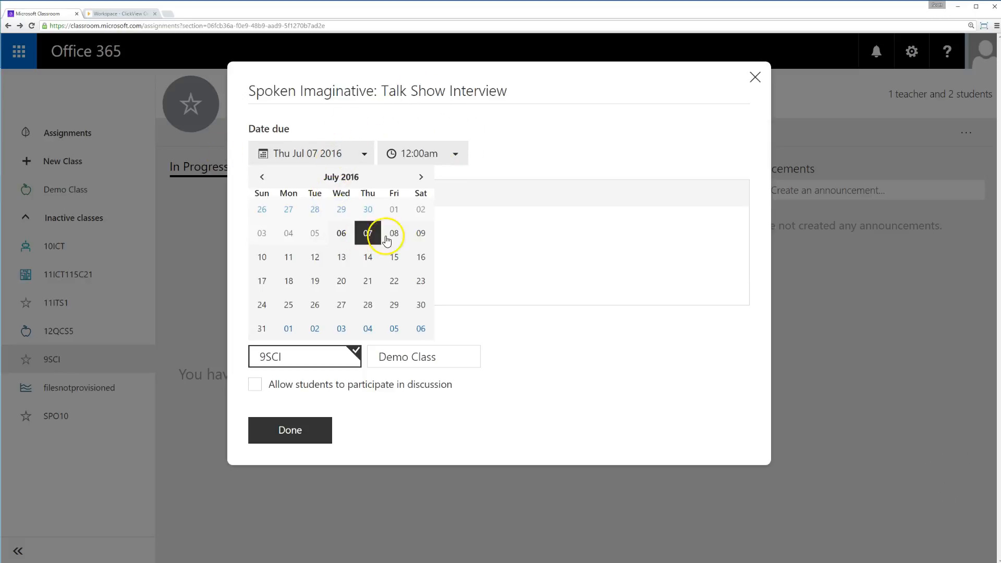
pyautogui.click(395, 233)
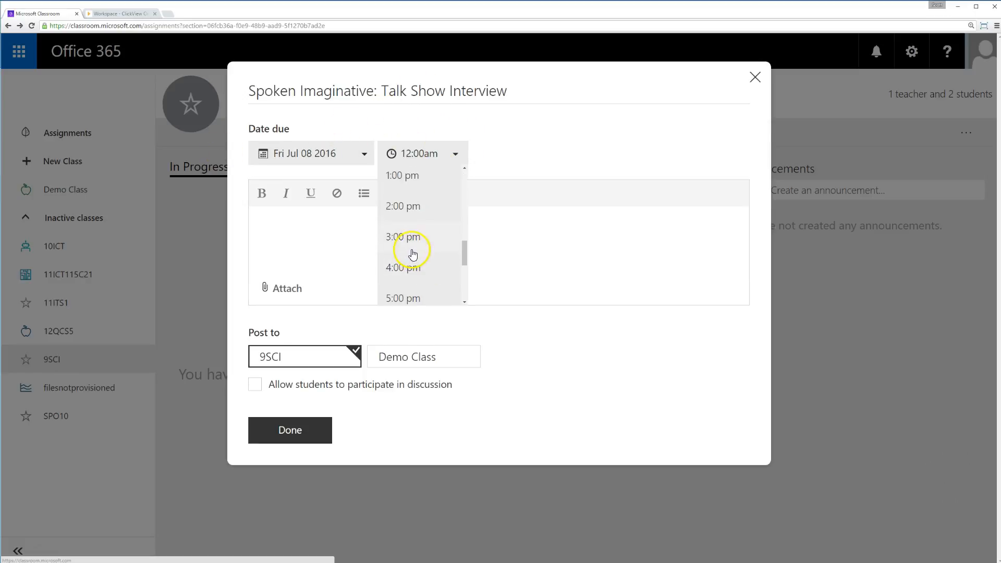
pyautogui.click(403, 237)
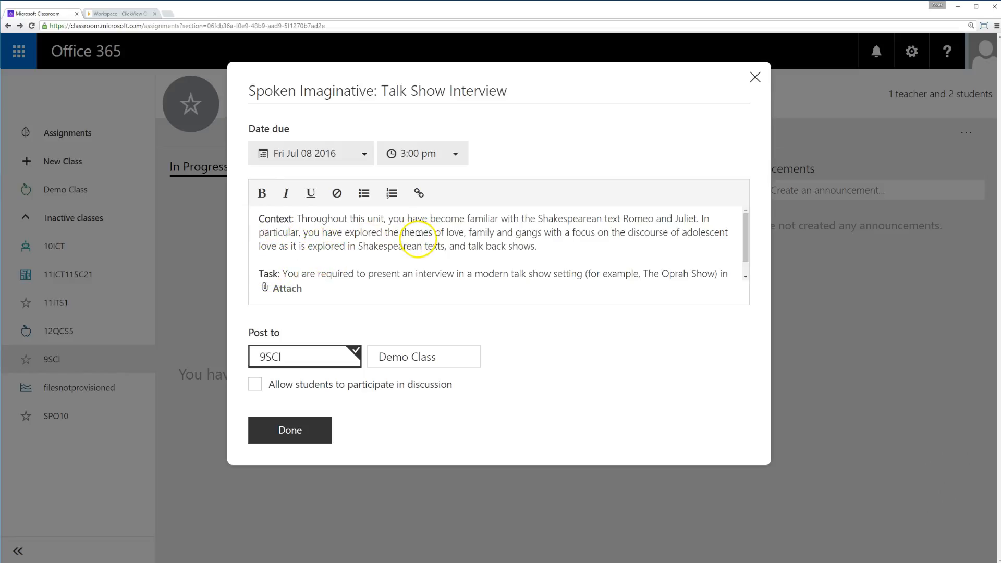
pyautogui.moveTo(373, 295)
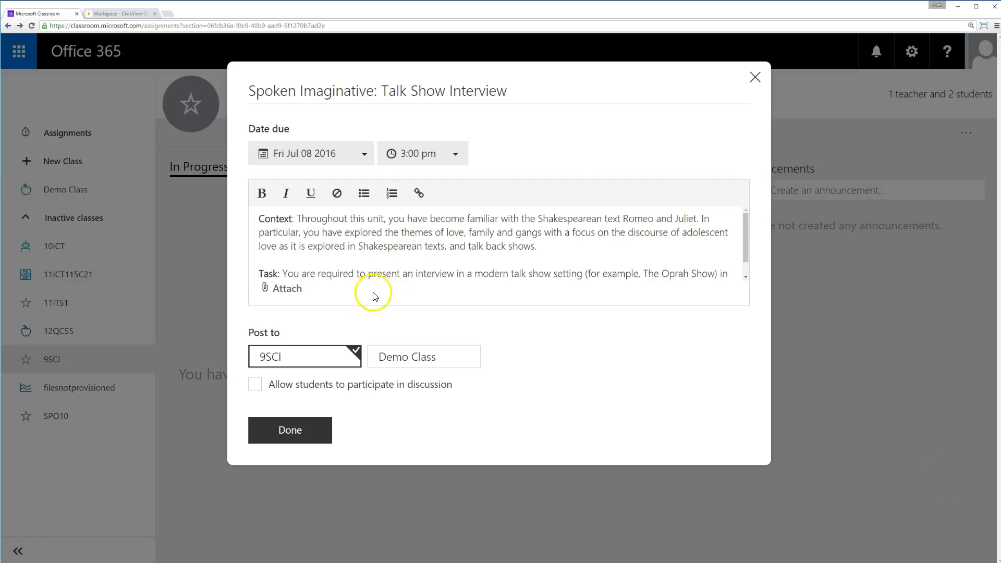
# Start a website link attachment and copy the ClickView video's share link.
pyautogui.click(286, 288)
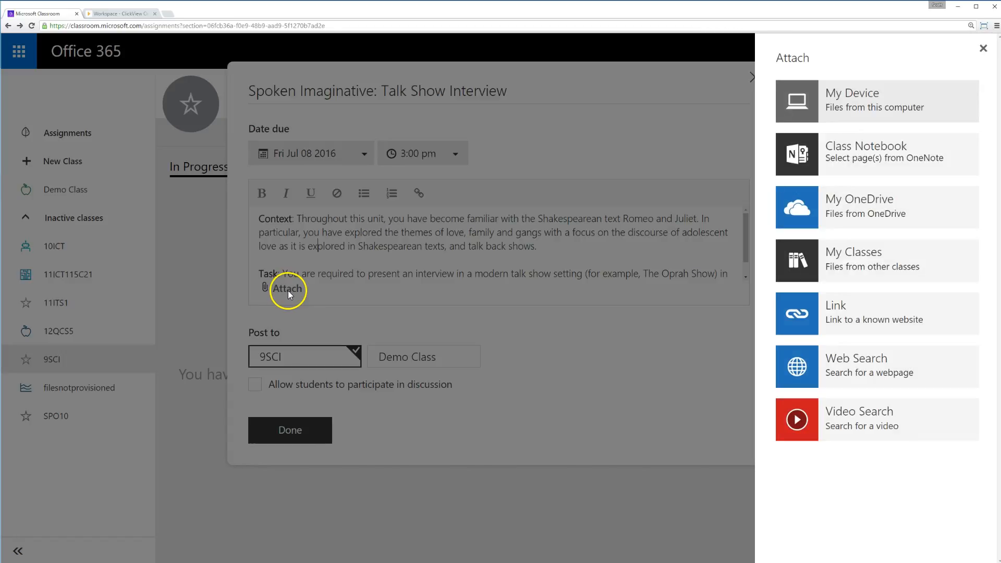
pyautogui.moveTo(845, 120)
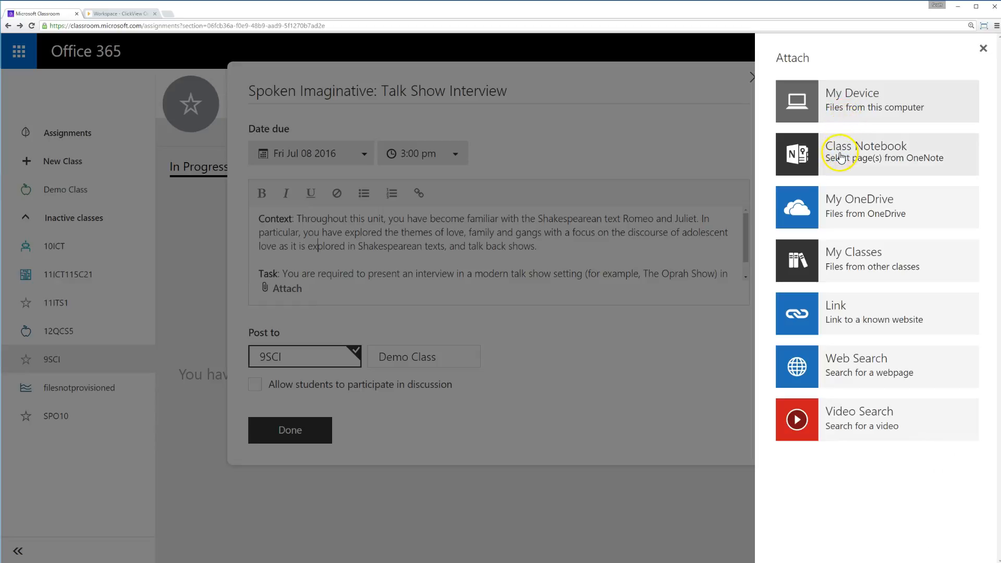
pyautogui.moveTo(840, 207)
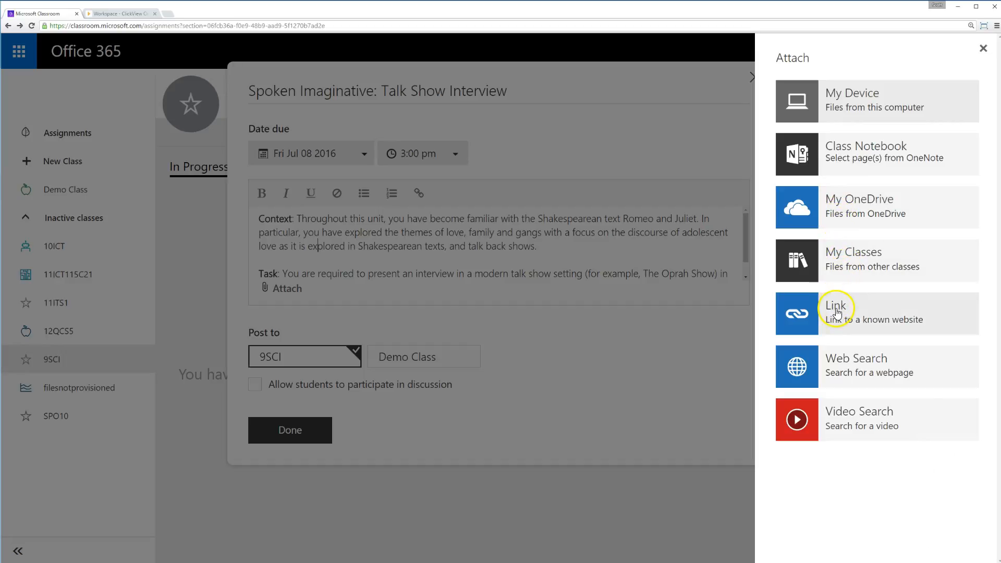
pyautogui.click(837, 312)
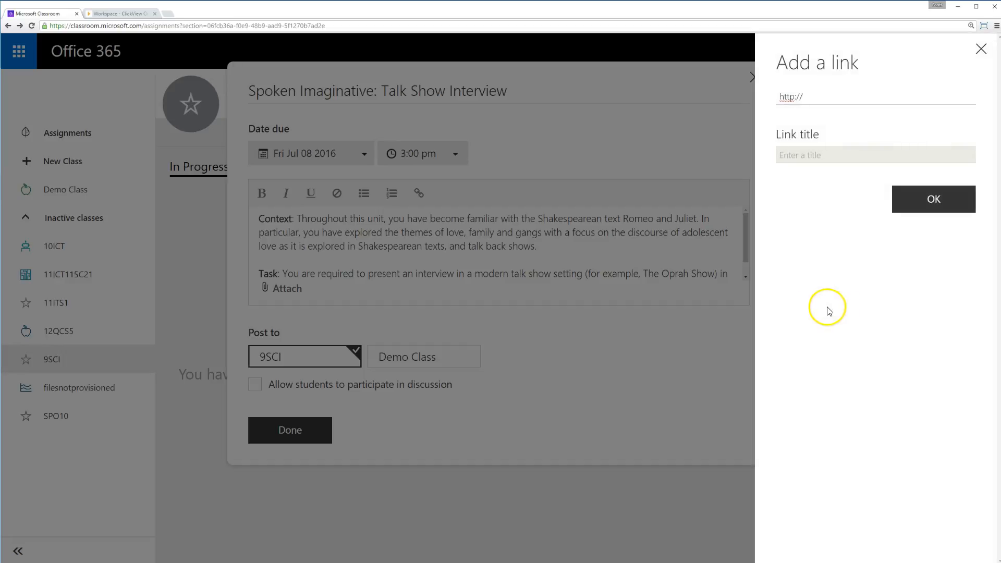
pyautogui.click(121, 14)
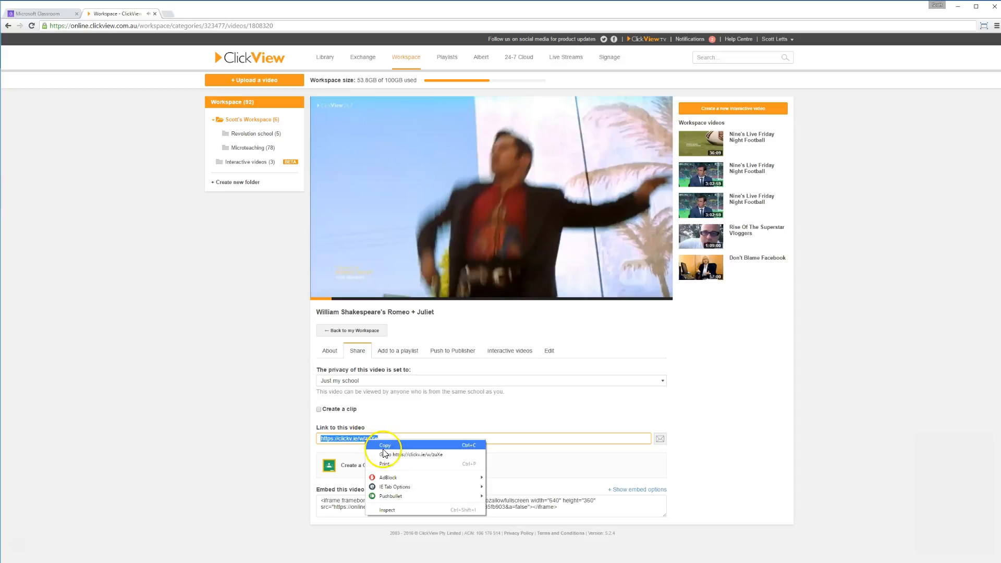
pyautogui.click(42, 13)
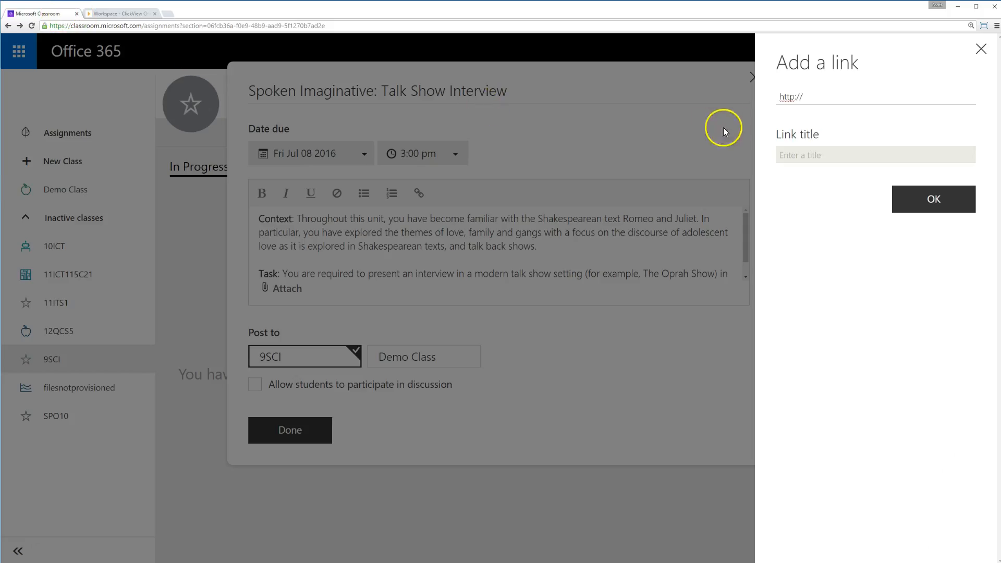
# Paste the ClickView link, title it 'Romeo and Juliet', and confirm.
pyautogui.rightClick(791, 96)
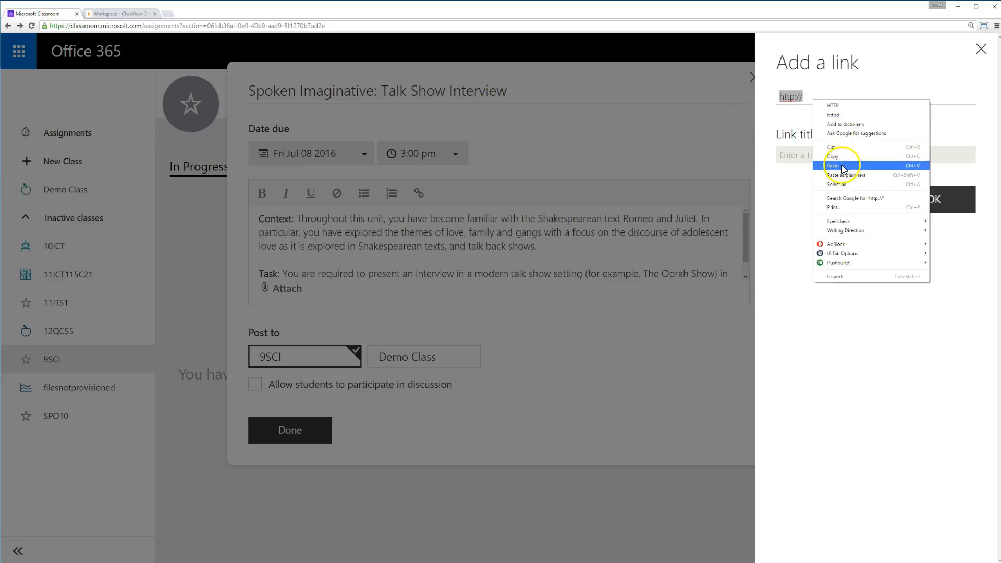
pyautogui.click(833, 166)
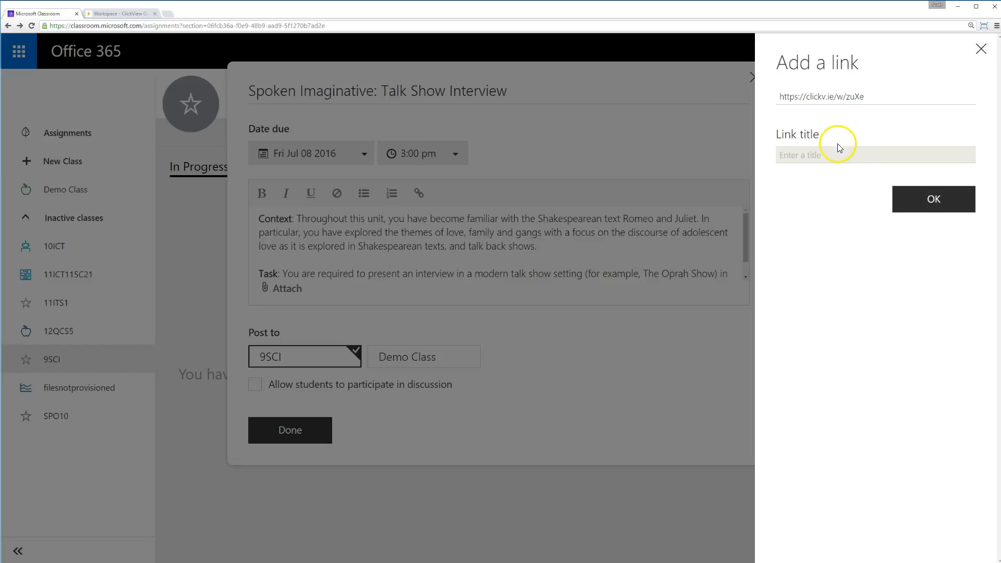
pyautogui.write('Sign In - ClickView Online')
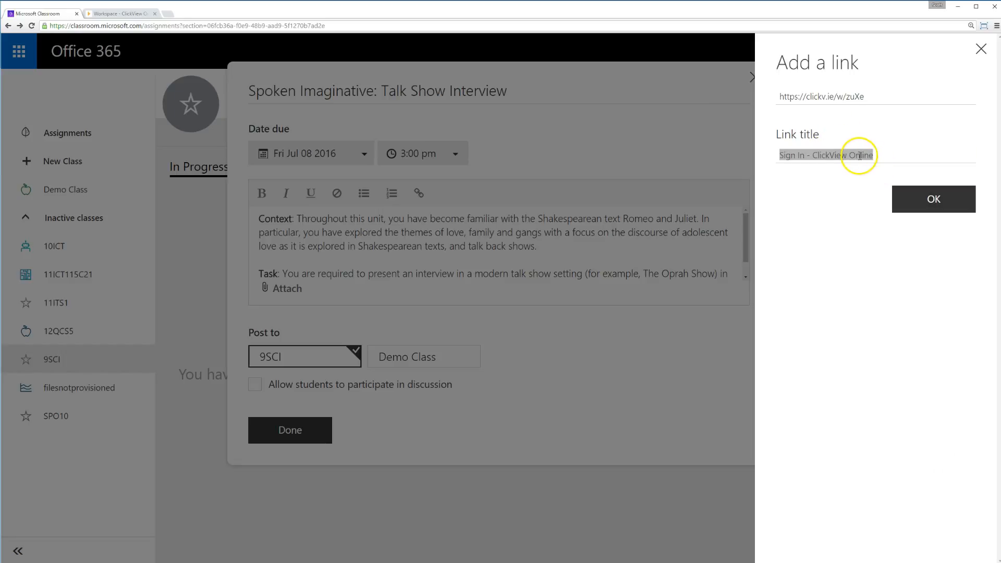
pyautogui.write('Romeo and Juliet')
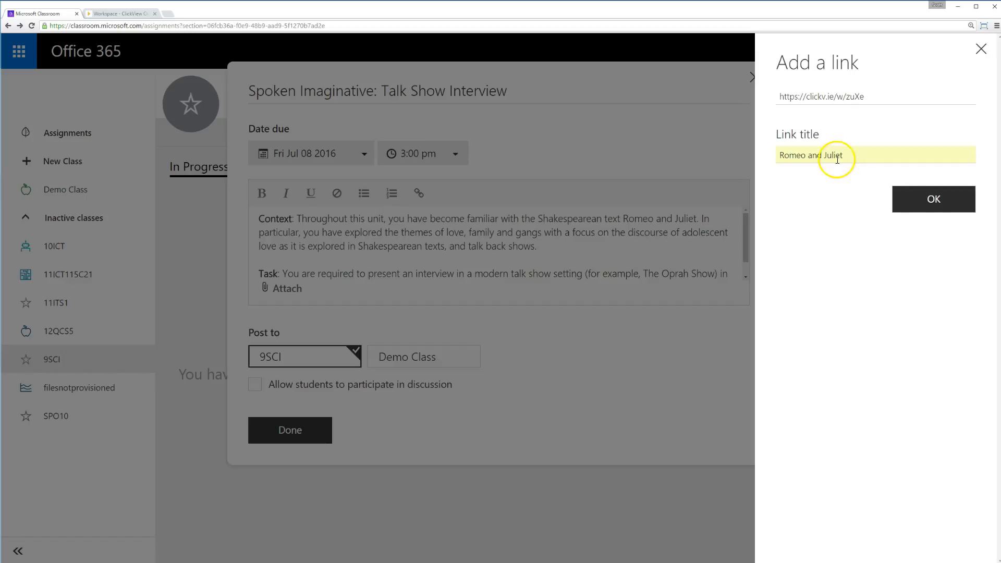
pyautogui.click(933, 198)
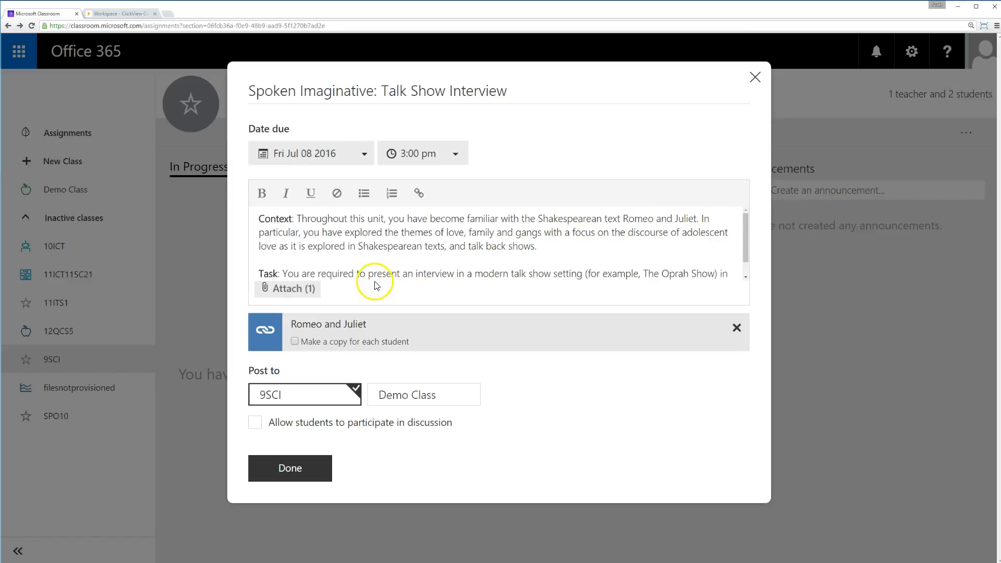
# Attach 'Task 4 - Talk Show' from this computer, with a copy for each student.
pyautogui.click(287, 288)
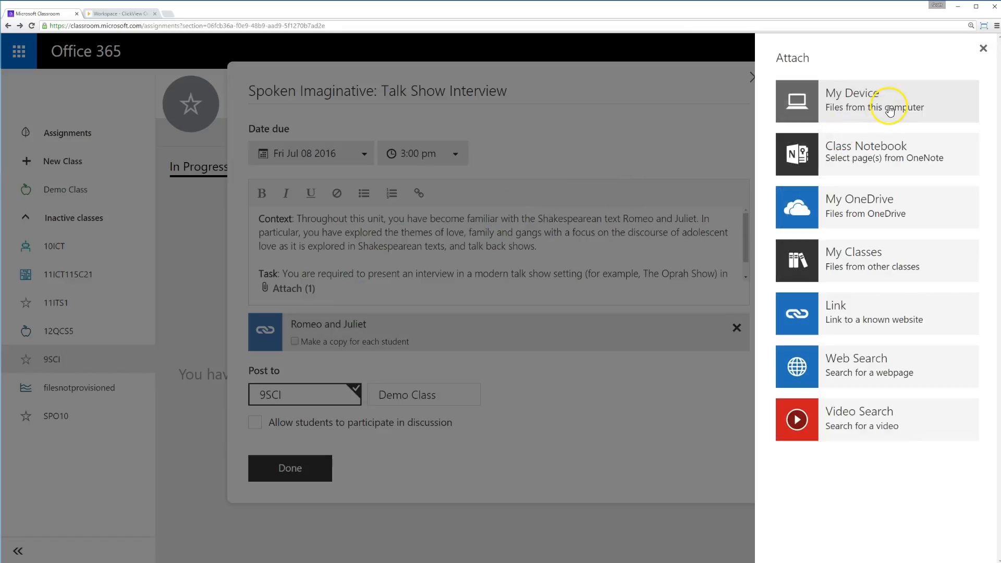
pyautogui.click(877, 101)
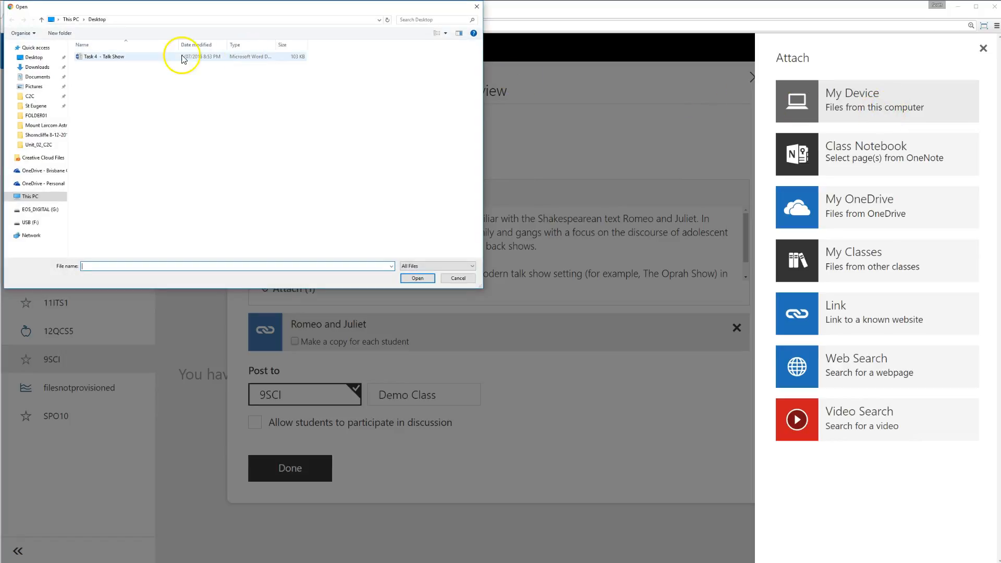
pyautogui.click(417, 278)
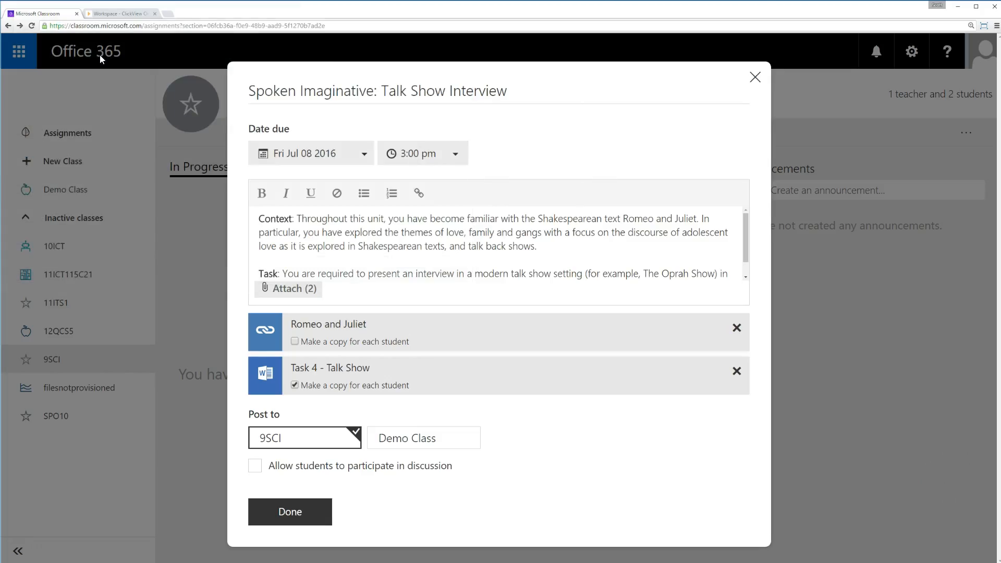
pyautogui.click(294, 385)
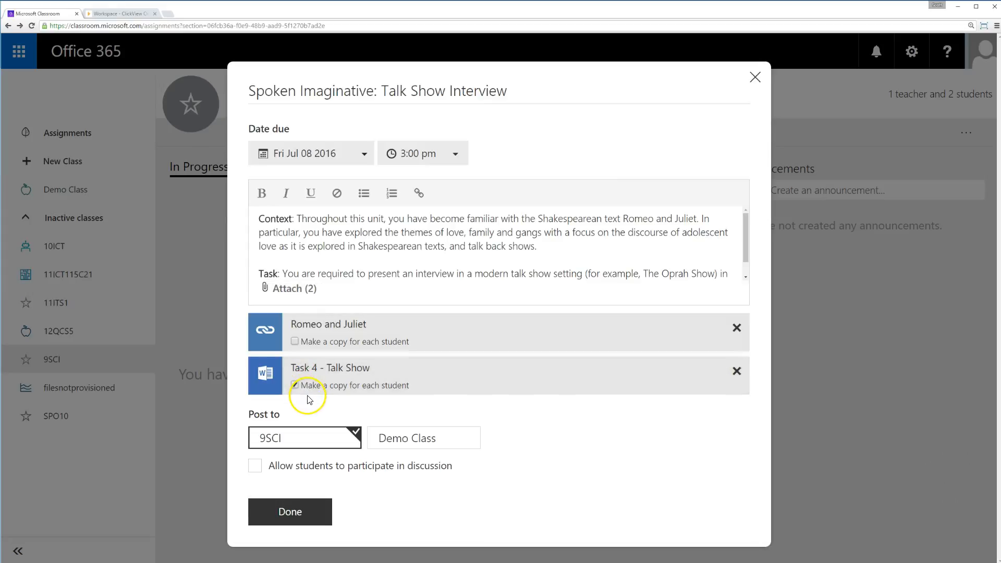
# Post to Demo Class with discussion allowed, saving as 'Spoken Imaginative Talk Show Interview'.
pyautogui.click(295, 385)
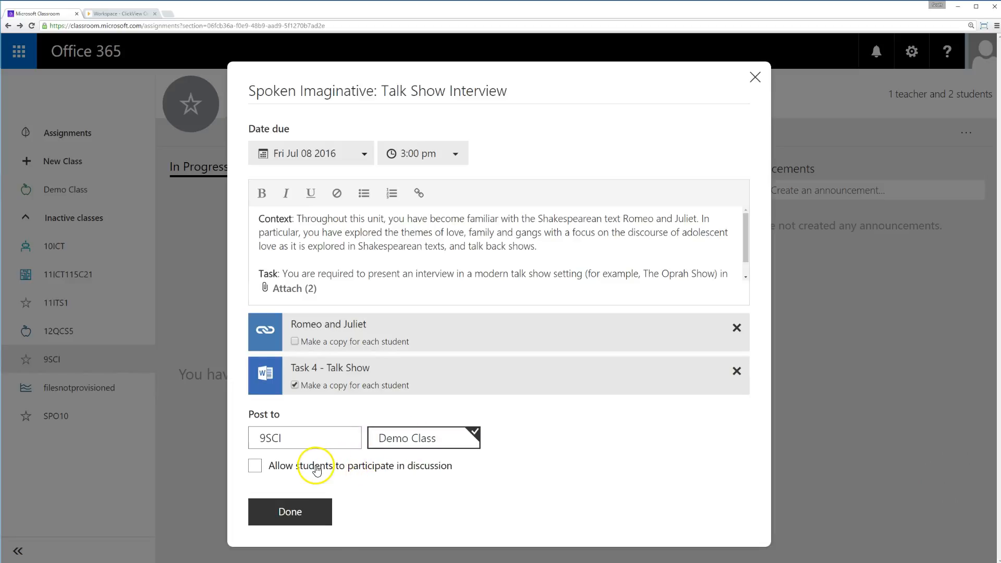
pyautogui.moveTo(294, 471)
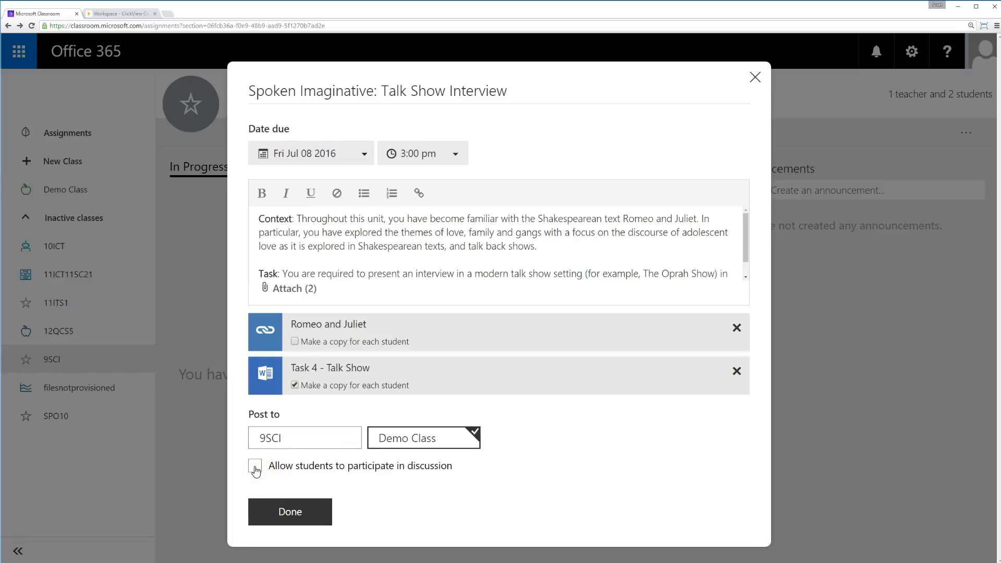
pyautogui.click(255, 465)
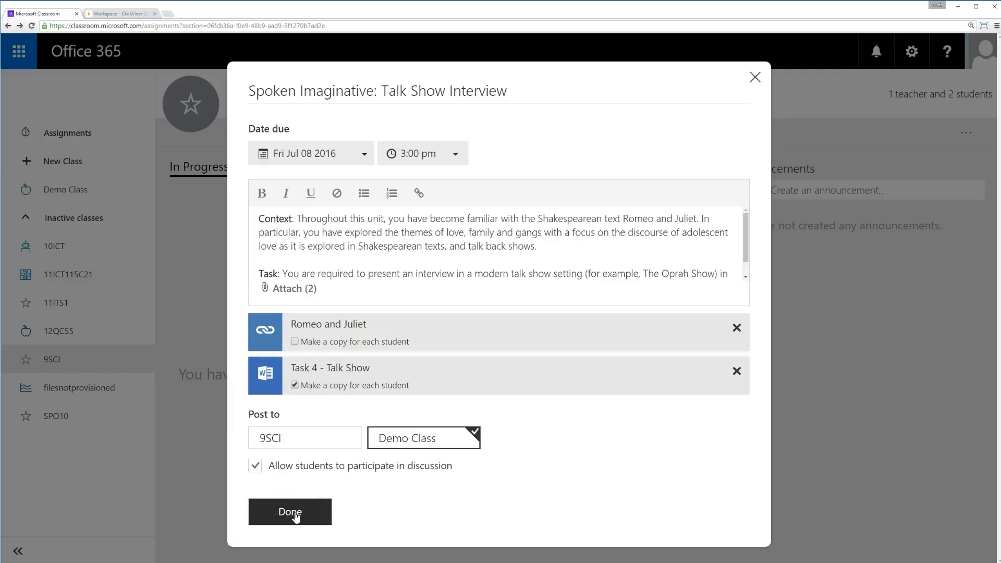
pyautogui.click(289, 511)
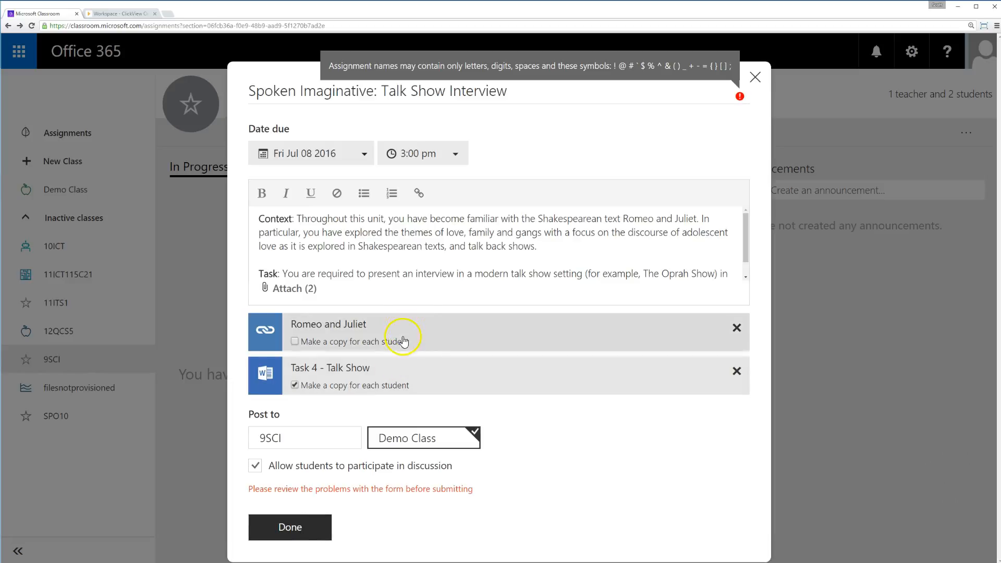
pyautogui.moveTo(434, 154)
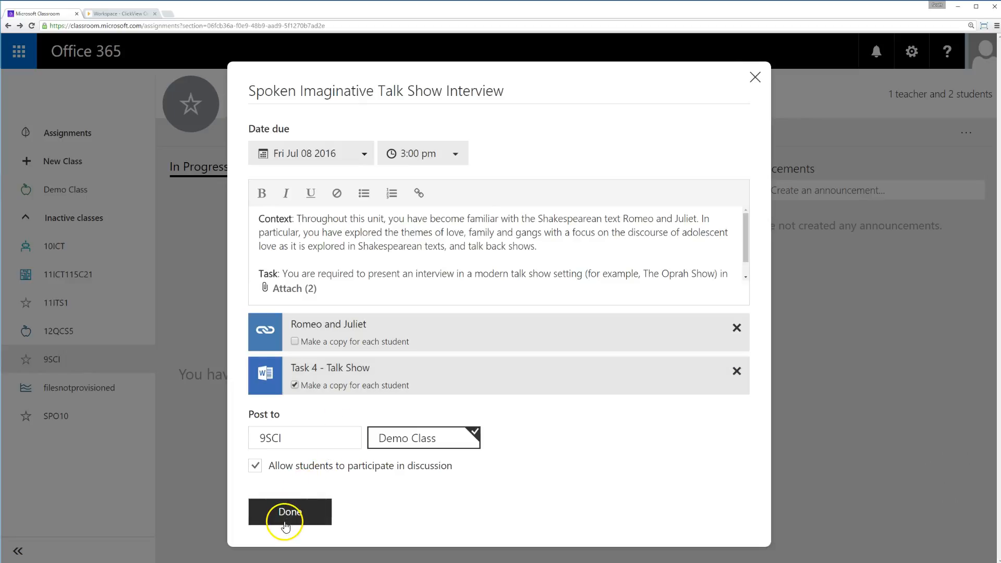
pyautogui.click(289, 511)
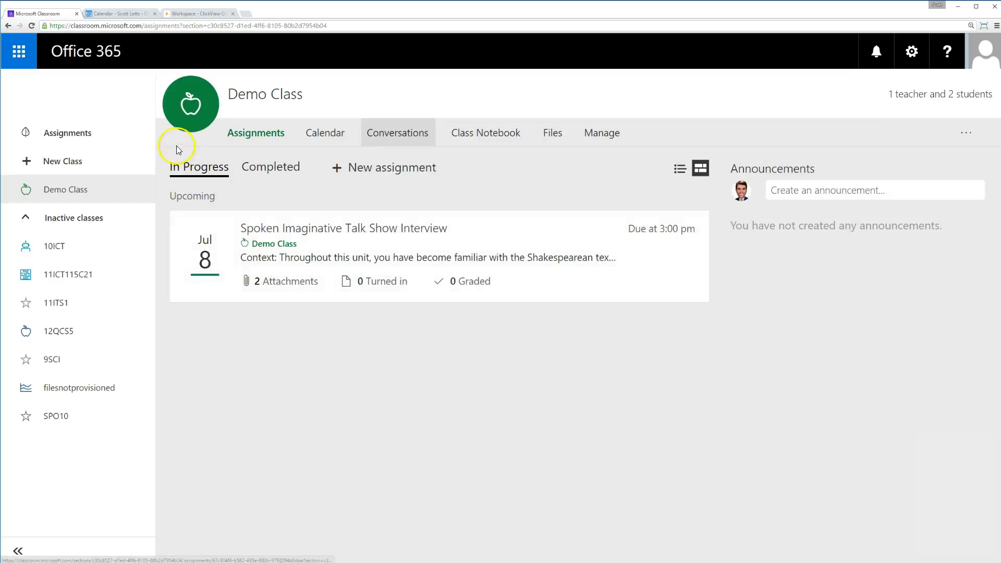
# Switch to the Outlook calendar showing the assignment on Friday 8 July at 3 pm.
pyautogui.click(119, 13)
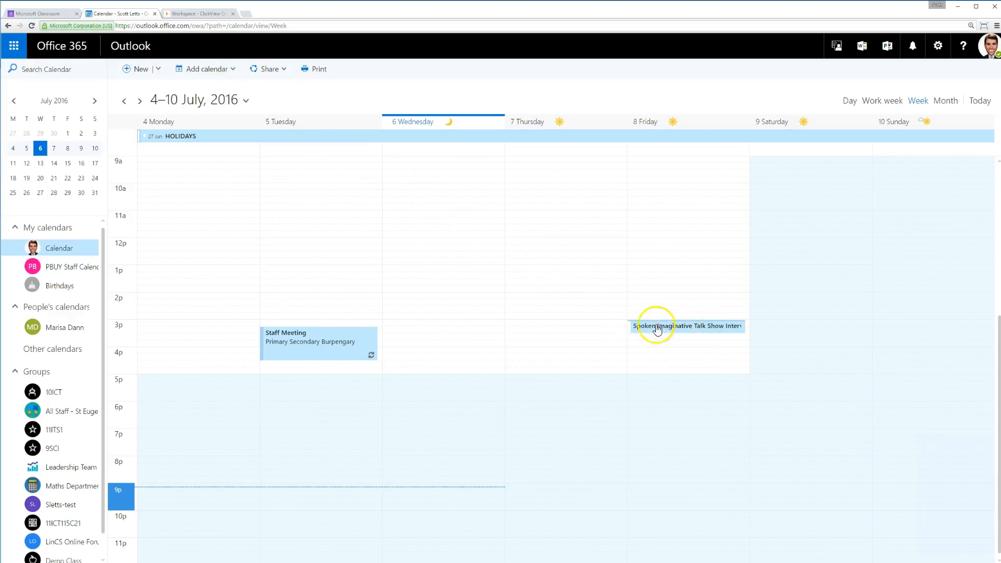
pyautogui.moveTo(635, 321)
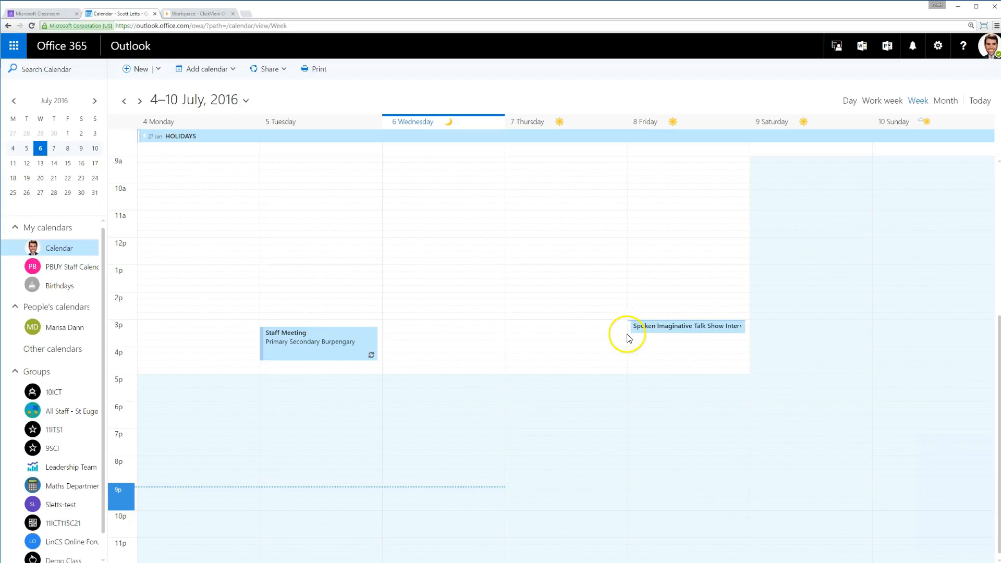
pyautogui.click(686, 326)
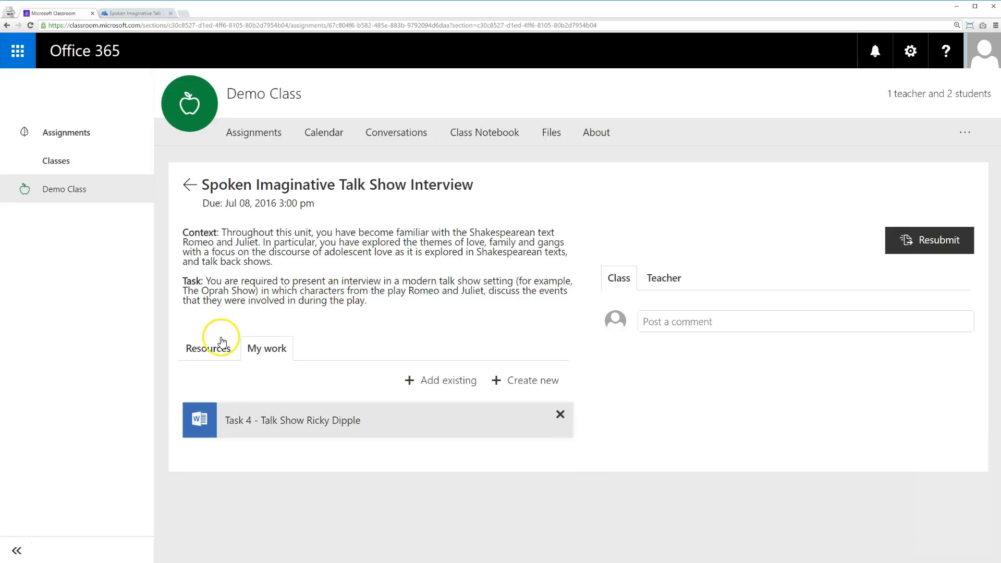
# View the Romeo and Juliet resource in a new tab, then close it and show My work.
pyautogui.click(208, 349)
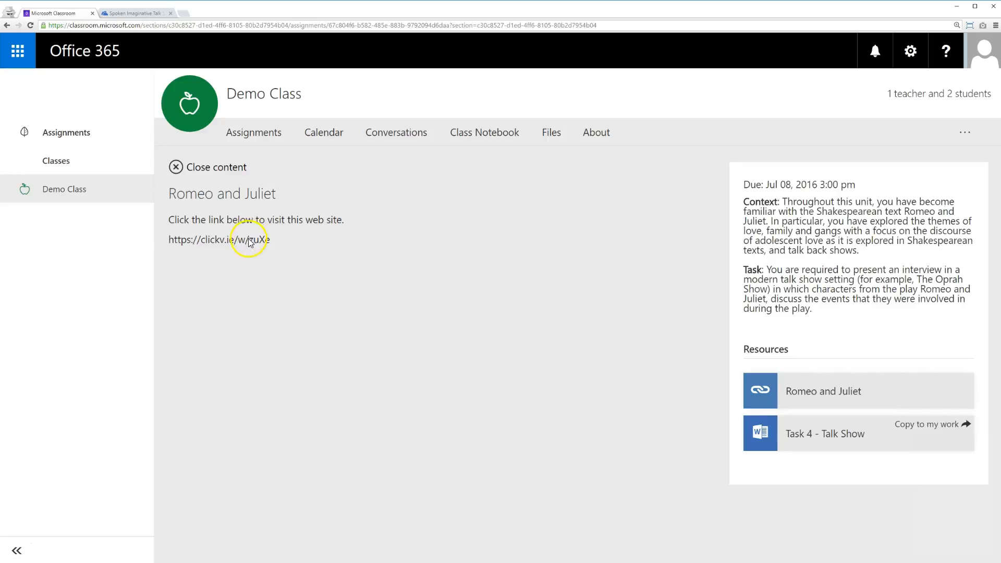
pyautogui.click(219, 239)
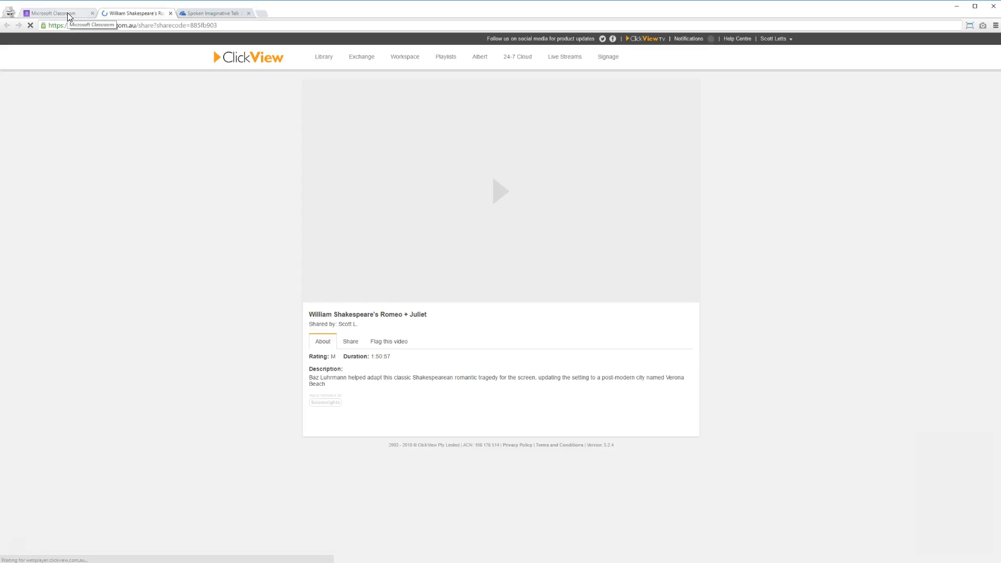
pyautogui.click(55, 13)
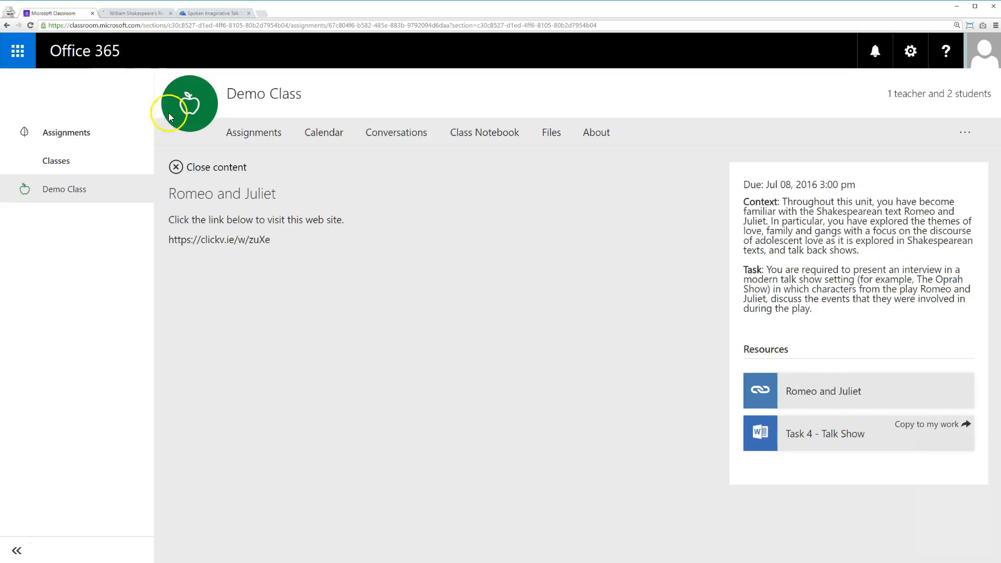
pyautogui.click(175, 167)
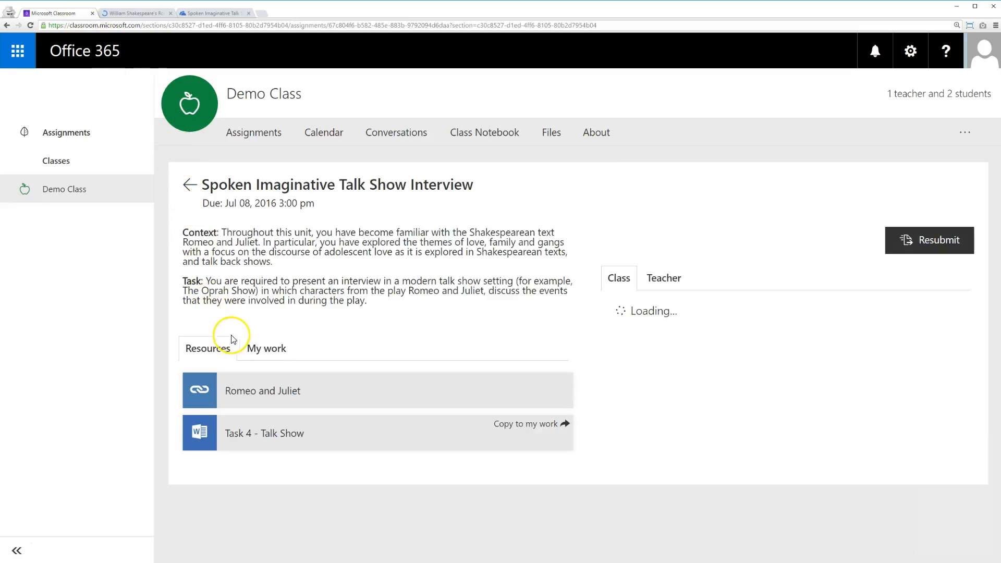
pyautogui.click(267, 347)
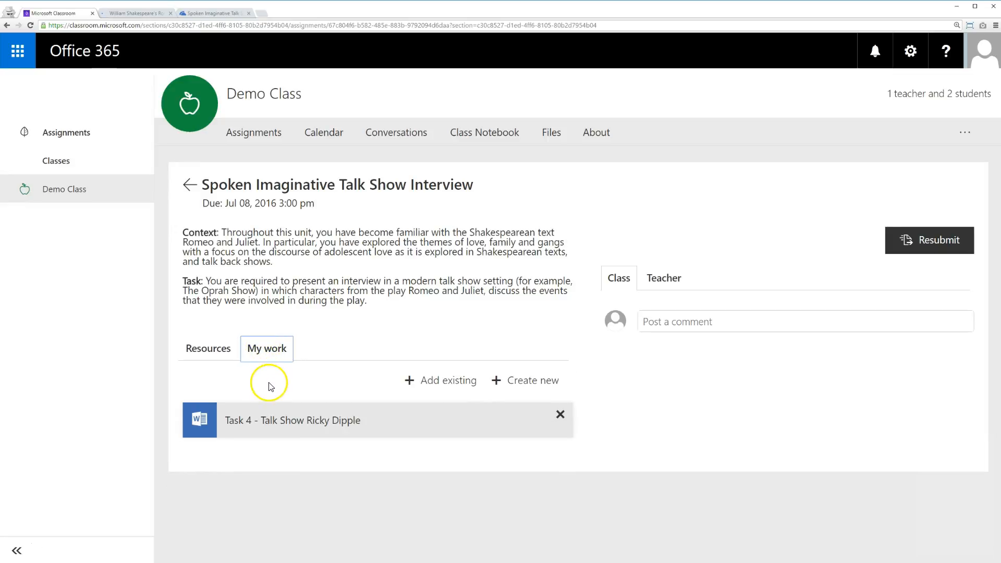
# Open the student's OneDrive Files via Add existing, then return to the assignment tab.
pyautogui.click(292, 421)
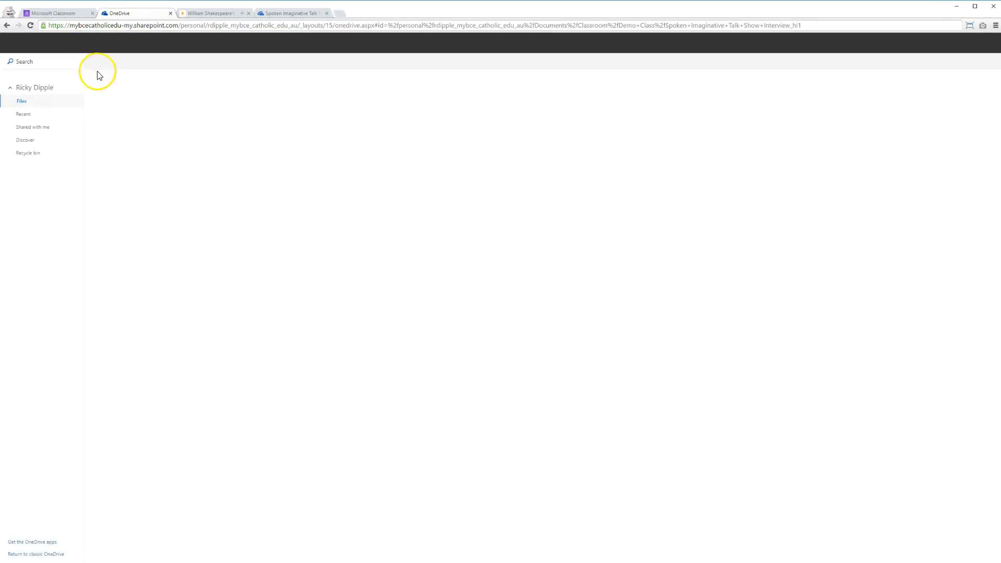
pyautogui.click(22, 100)
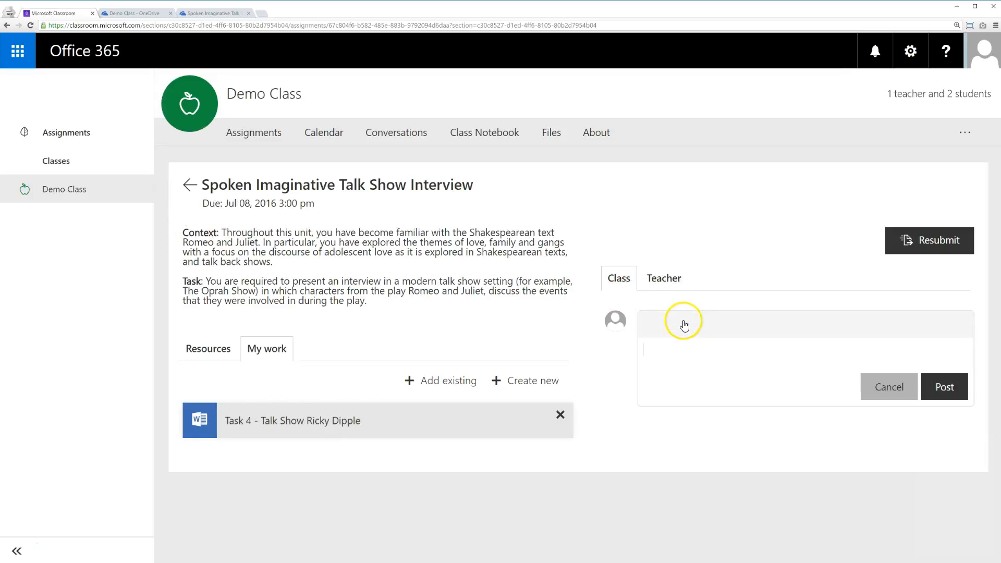
# Begin a class comment, then start a private message on the Teacher tab instead.
pyautogui.write('I need help with...')
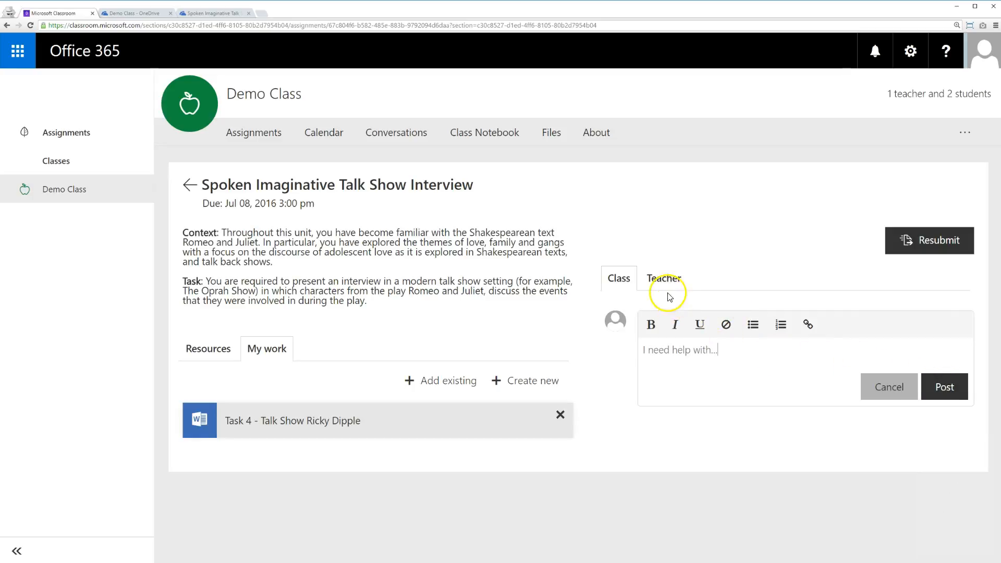
pyautogui.click(664, 278)
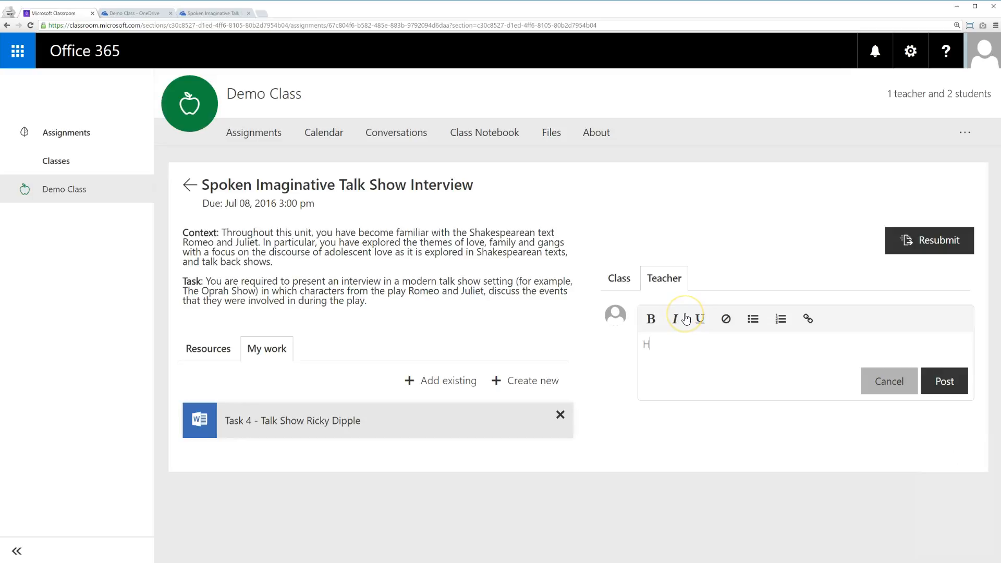
pyautogui.write('i Sir,')
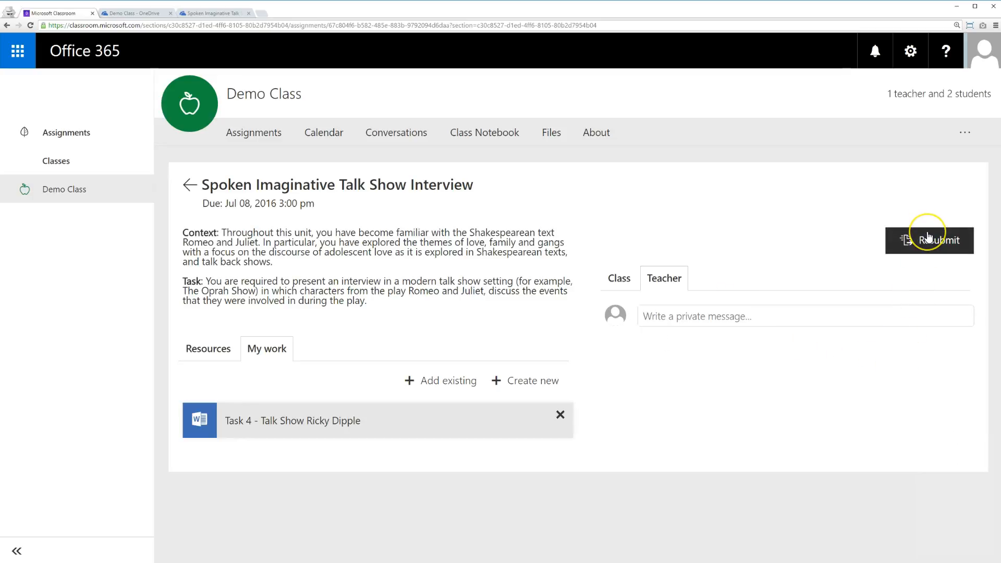
# Resubmit and confirm the Talk Show assignment, then open its card from the teacher list.
pyautogui.click(929, 240)
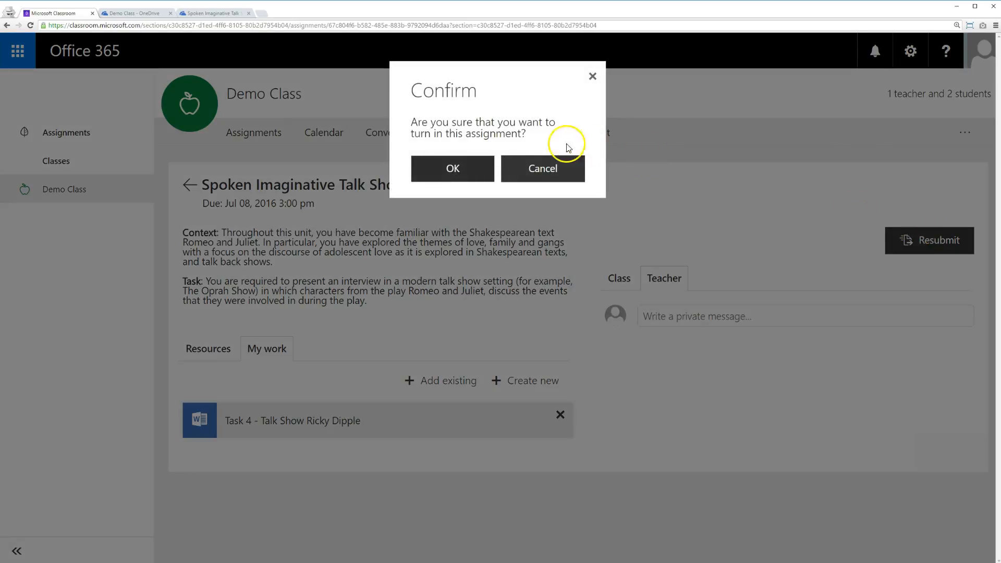
pyautogui.click(452, 169)
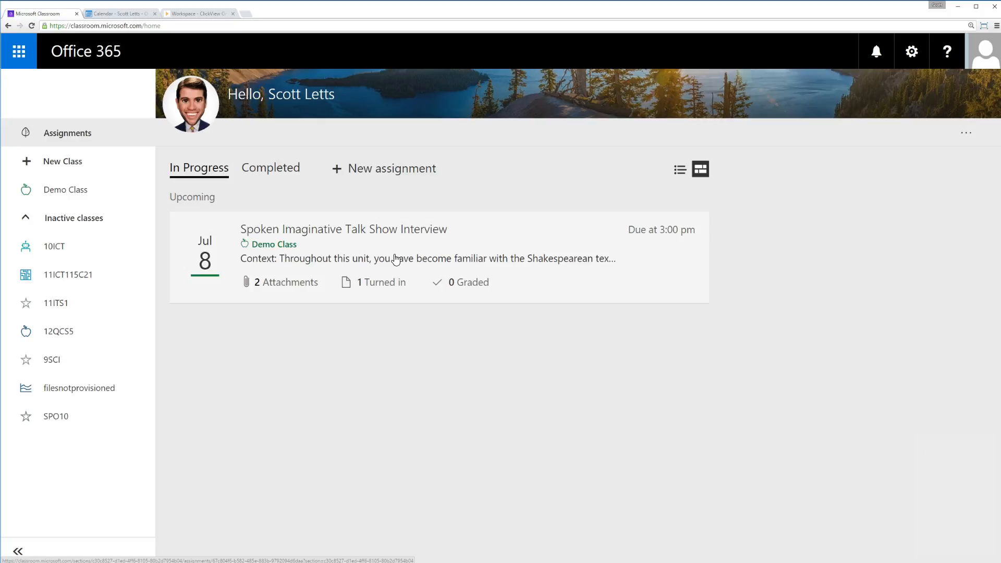
pyautogui.click(344, 228)
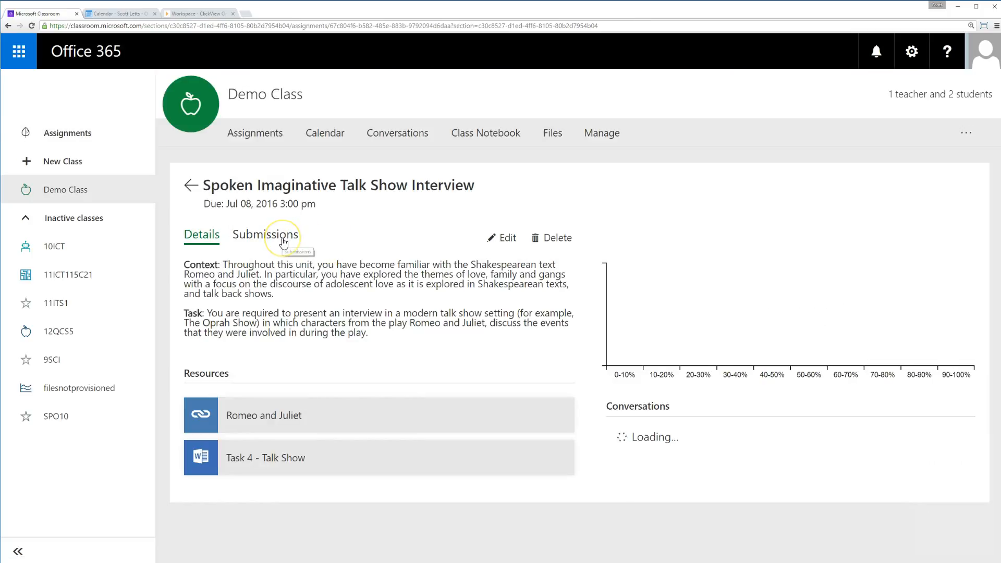
pyautogui.click(264, 235)
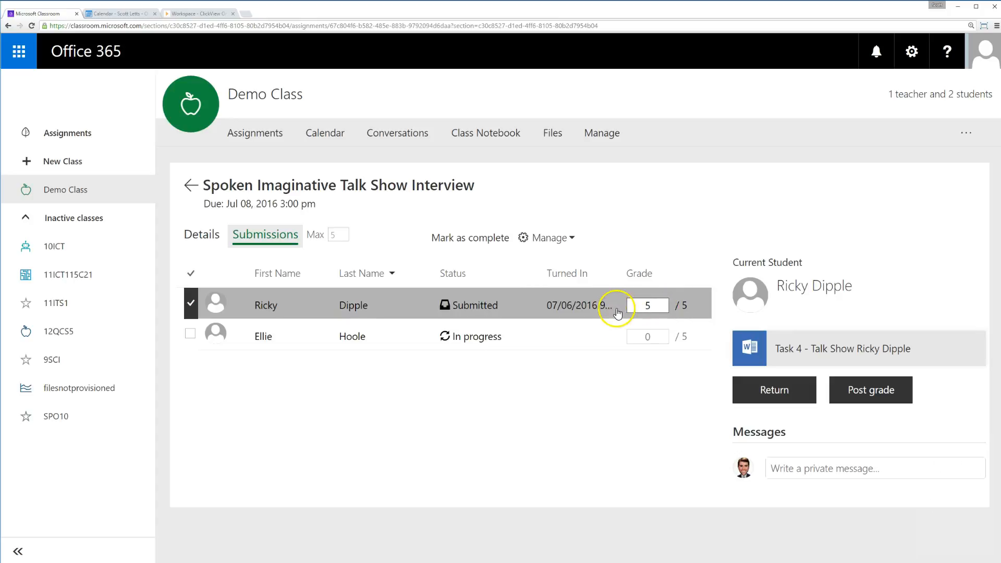
pyautogui.moveTo(600, 305)
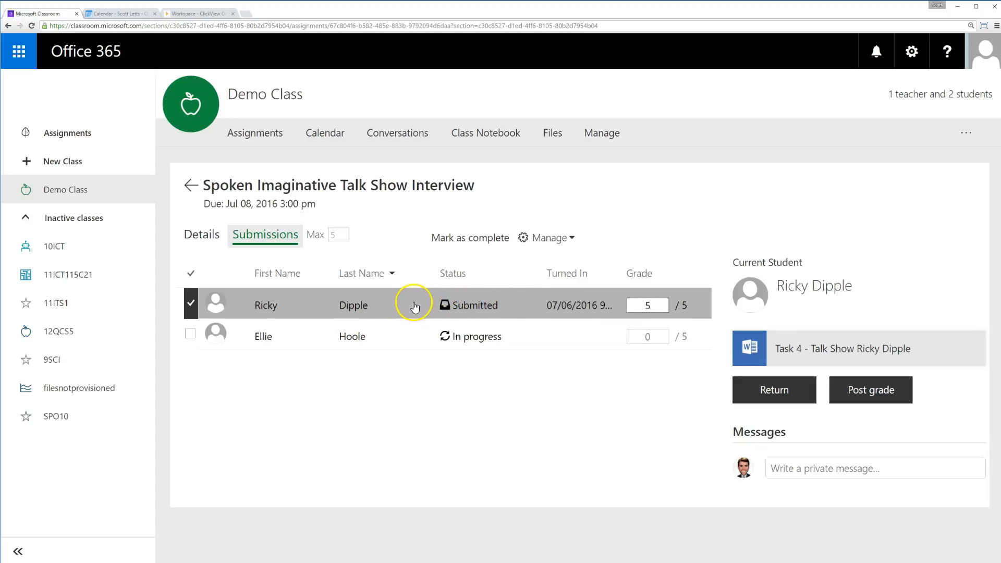
pyautogui.click(842, 349)
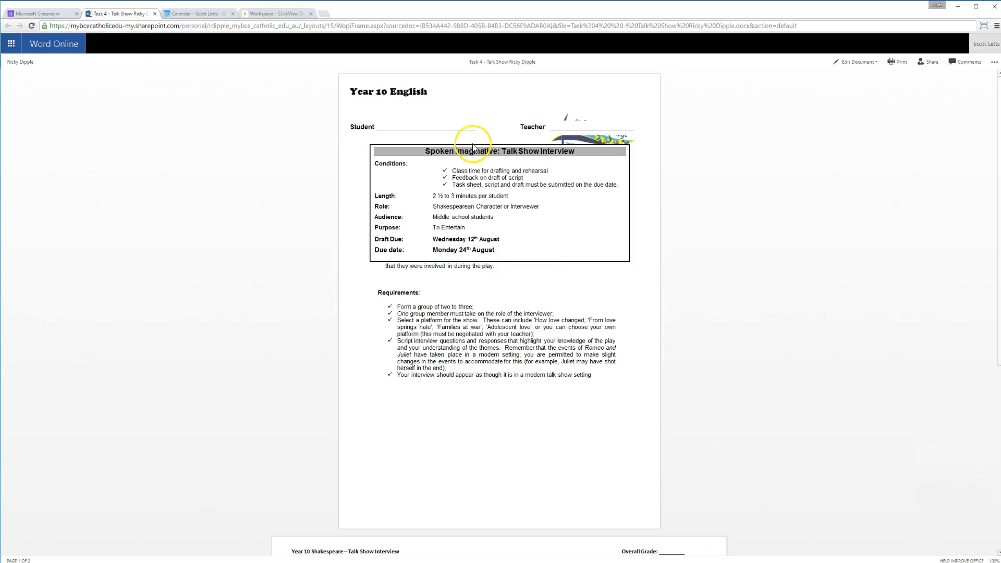
pyautogui.click(856, 62)
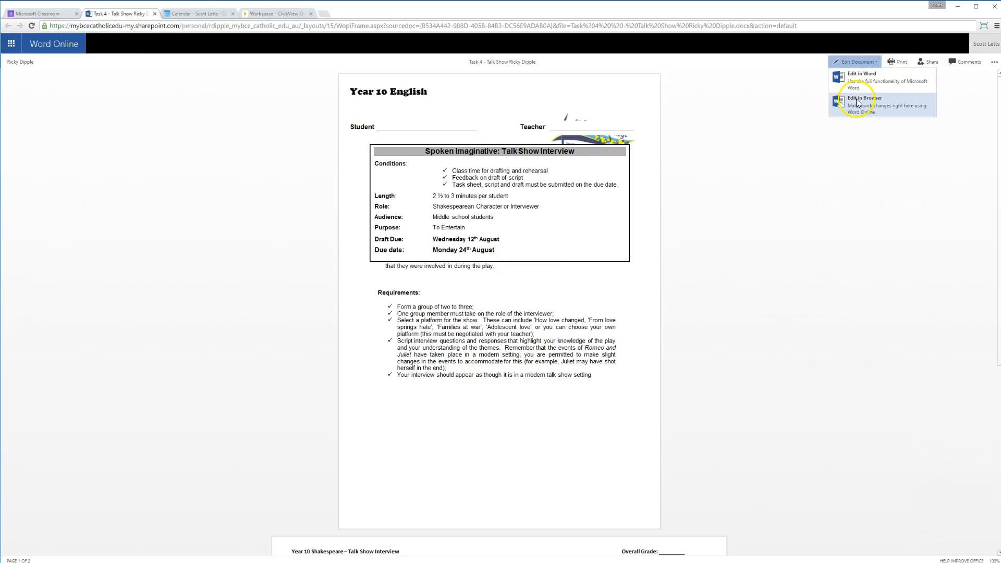
pyautogui.click(865, 97)
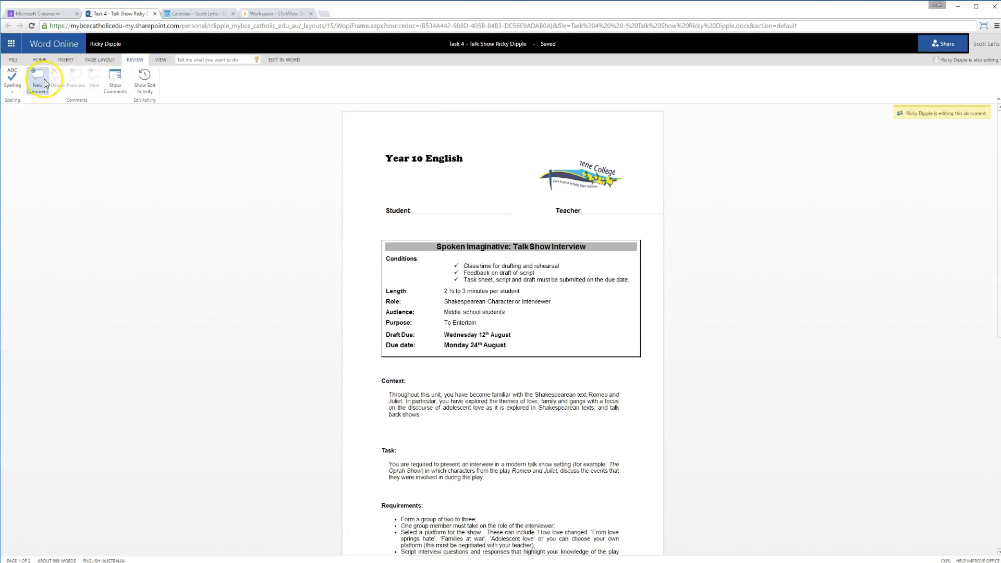
pyautogui.click(37, 77)
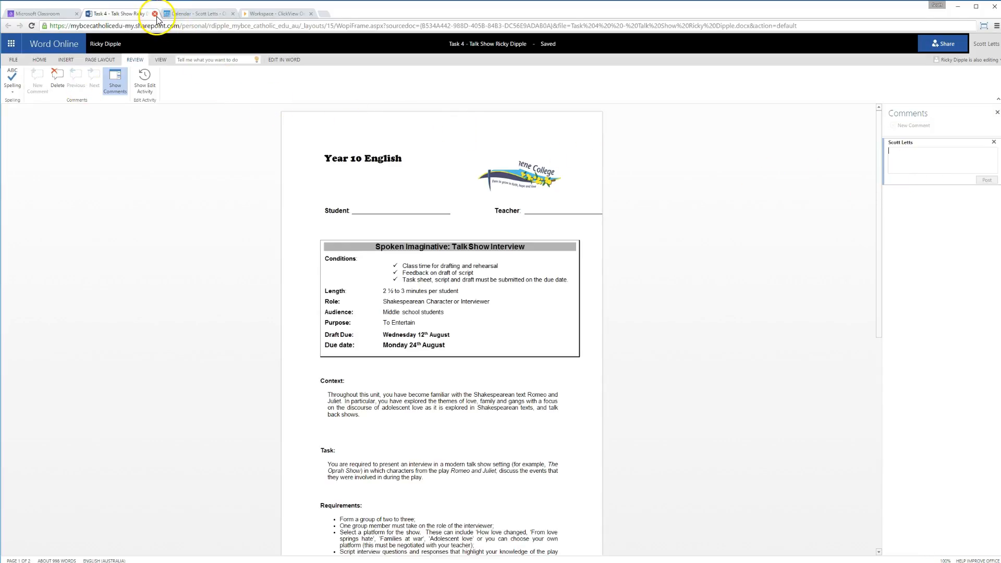
# Show Edit Activity and highlight Ricky's changed Context paragraph.
pyautogui.click(144, 82)
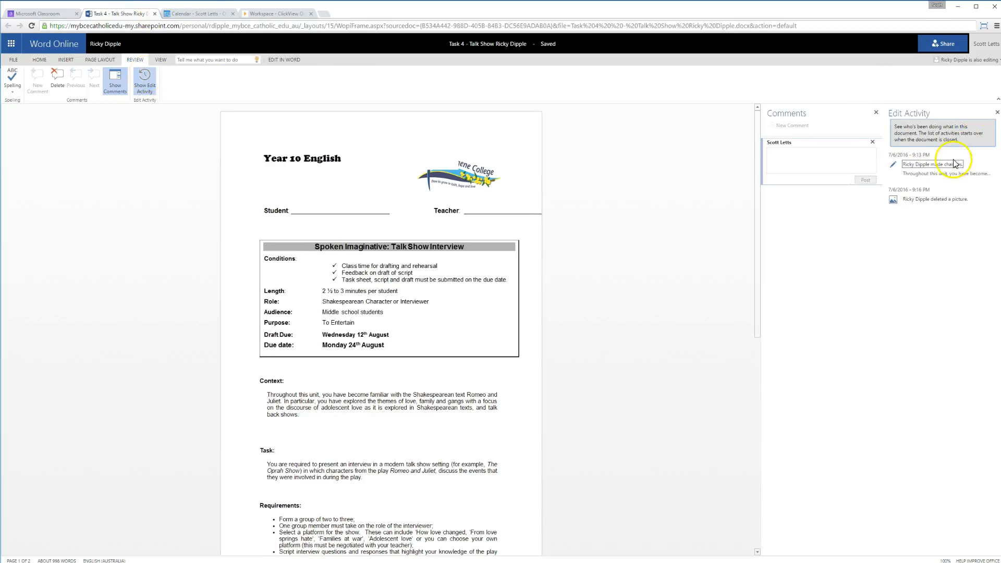
pyautogui.click(945, 173)
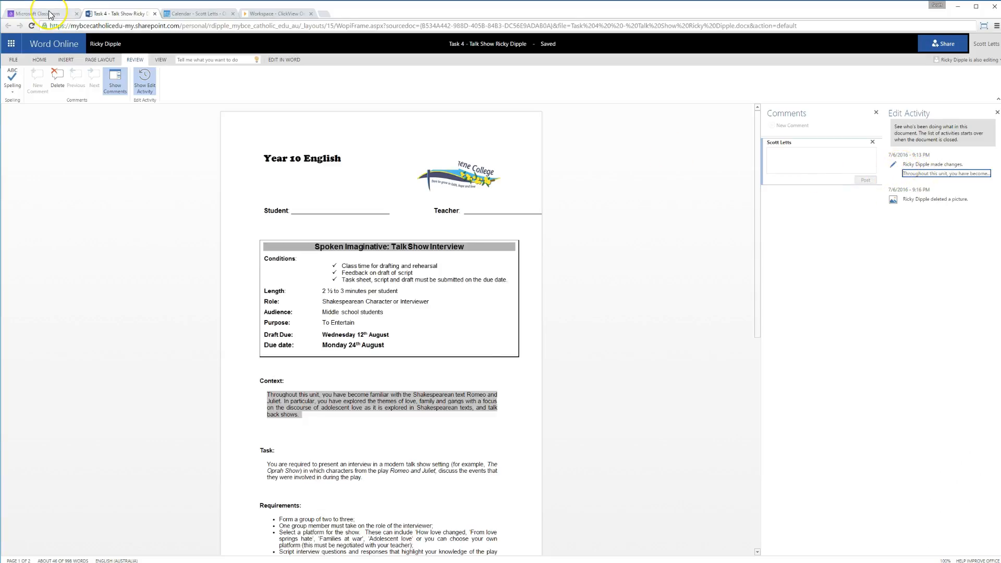
pyautogui.click(42, 12)
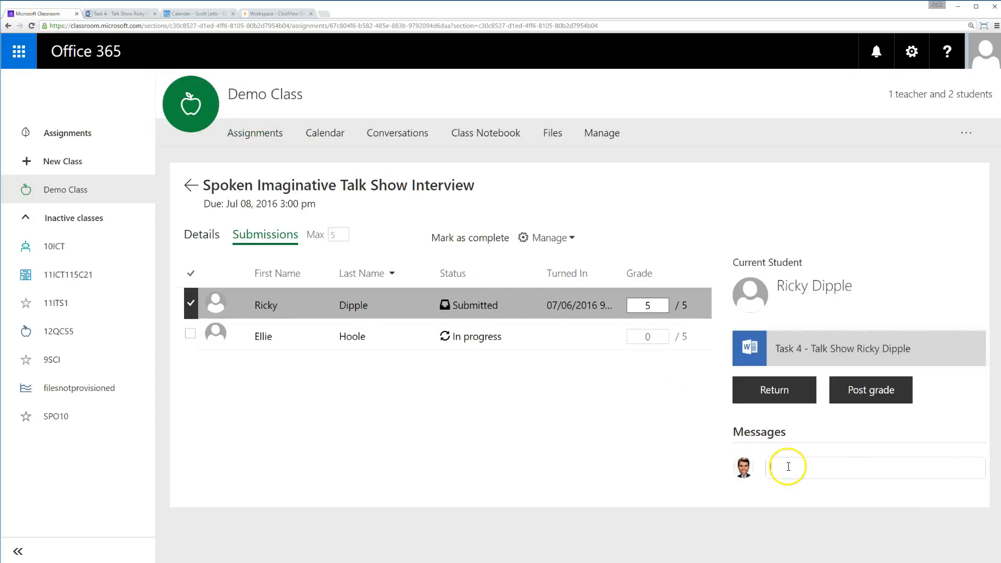
pyautogui.write('Great')
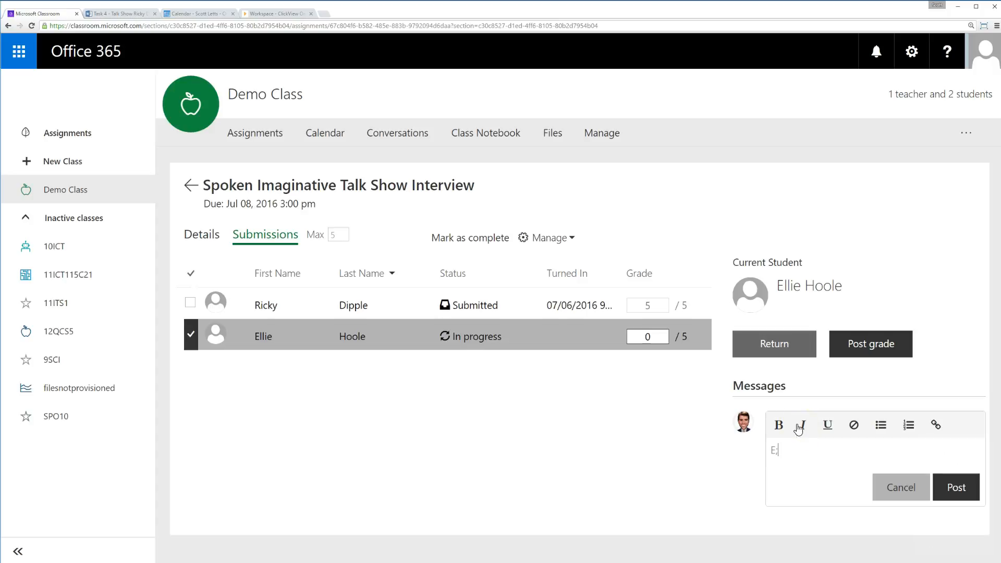
pyautogui.write('llie....')
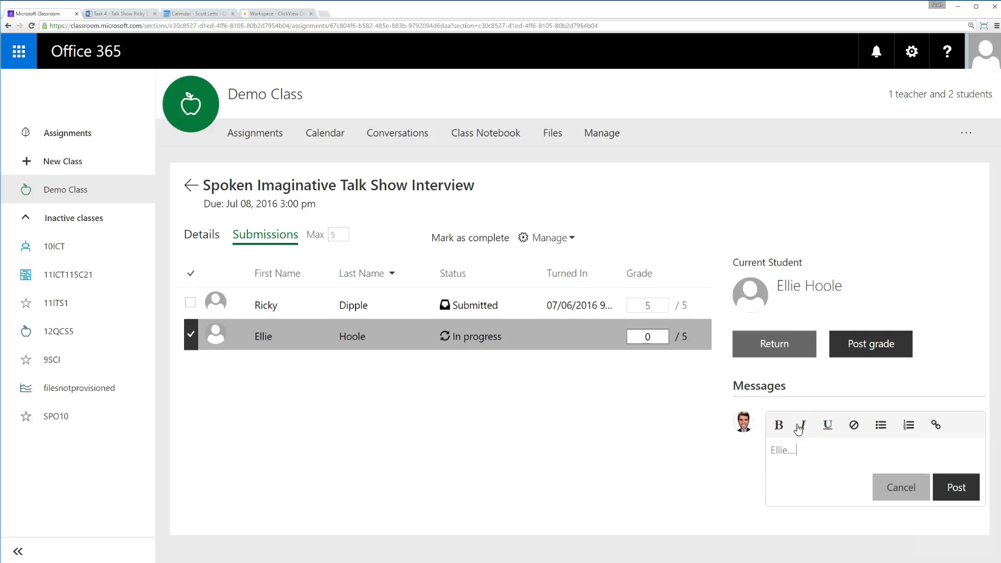
pyautogui.click(339, 235)
pyautogui.write('100')
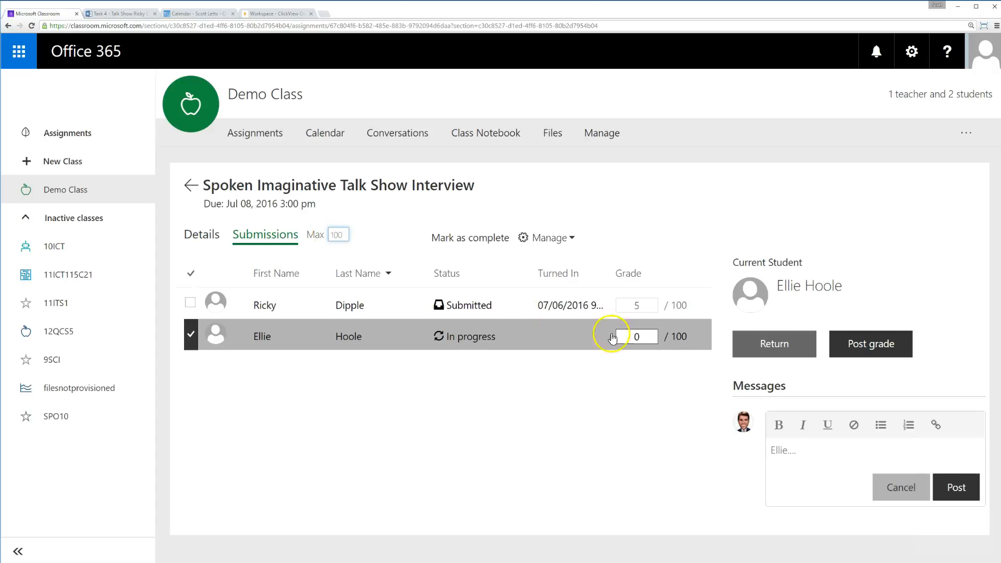
# Change the Max grade box from 100 to 5.
pyautogui.click(338, 234)
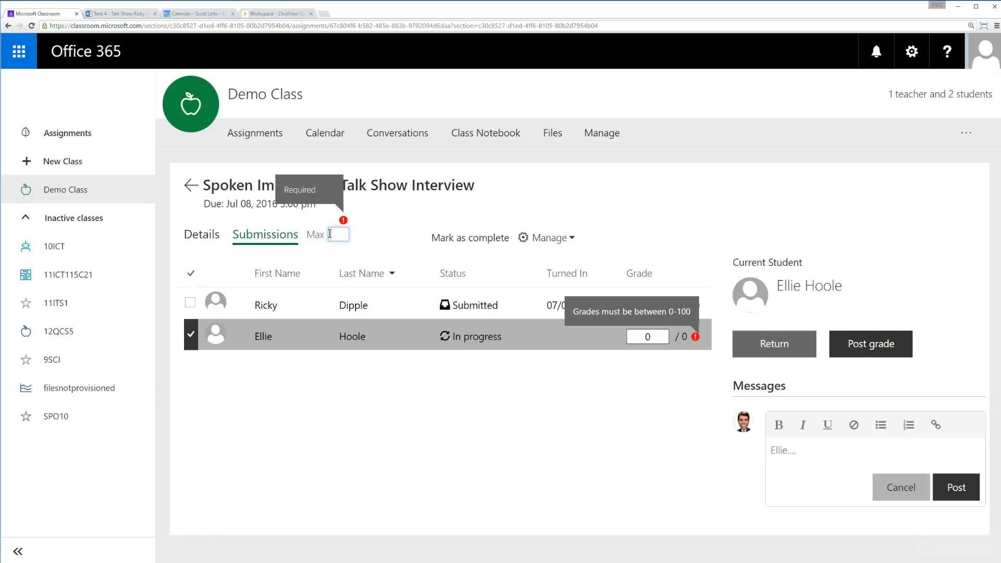
pyautogui.write('5')
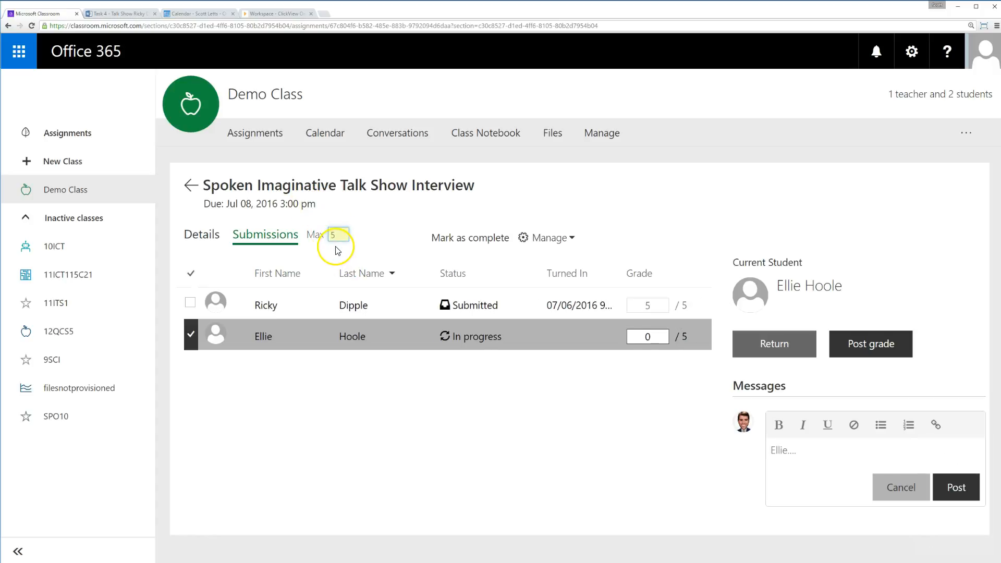